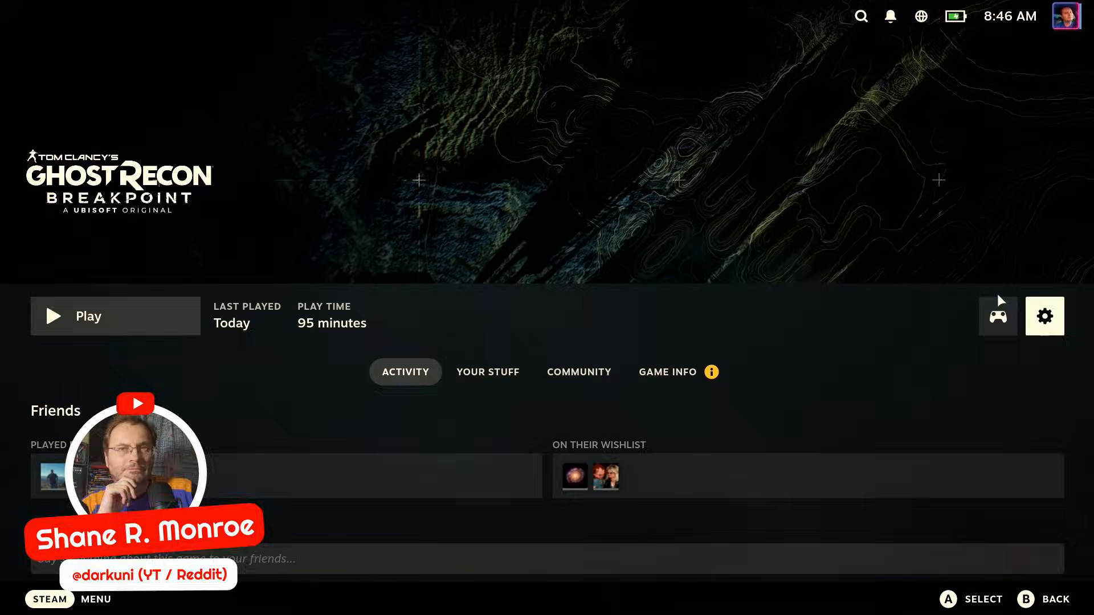
Step: Launch Ghost Recon Breakpoint's Vulkan version and dismiss the 'Uplay not detected' error
left_click(88, 316)
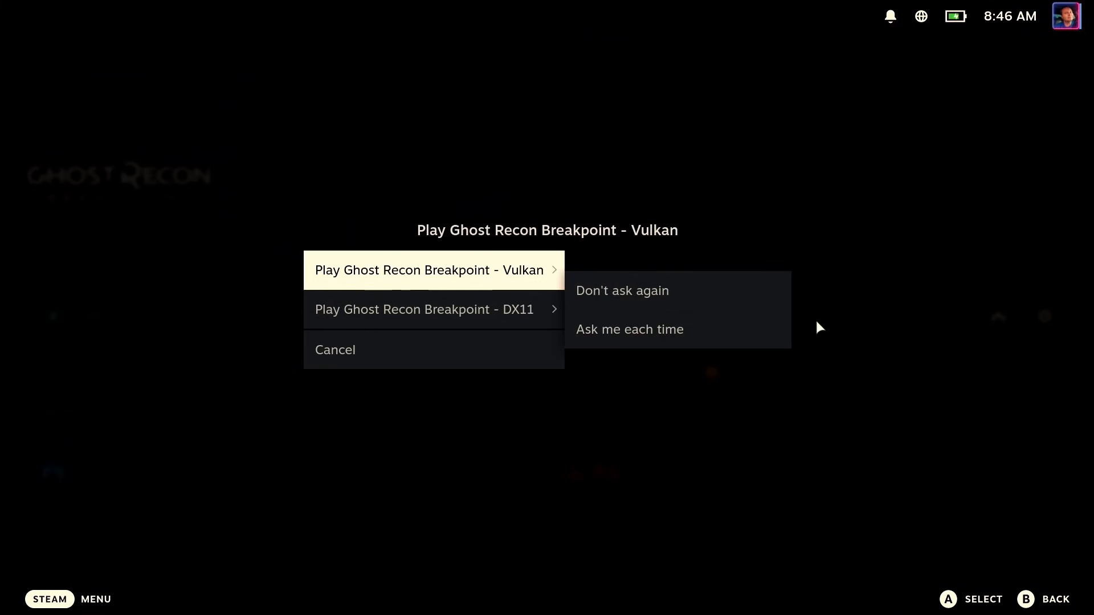
left_click(428, 270)
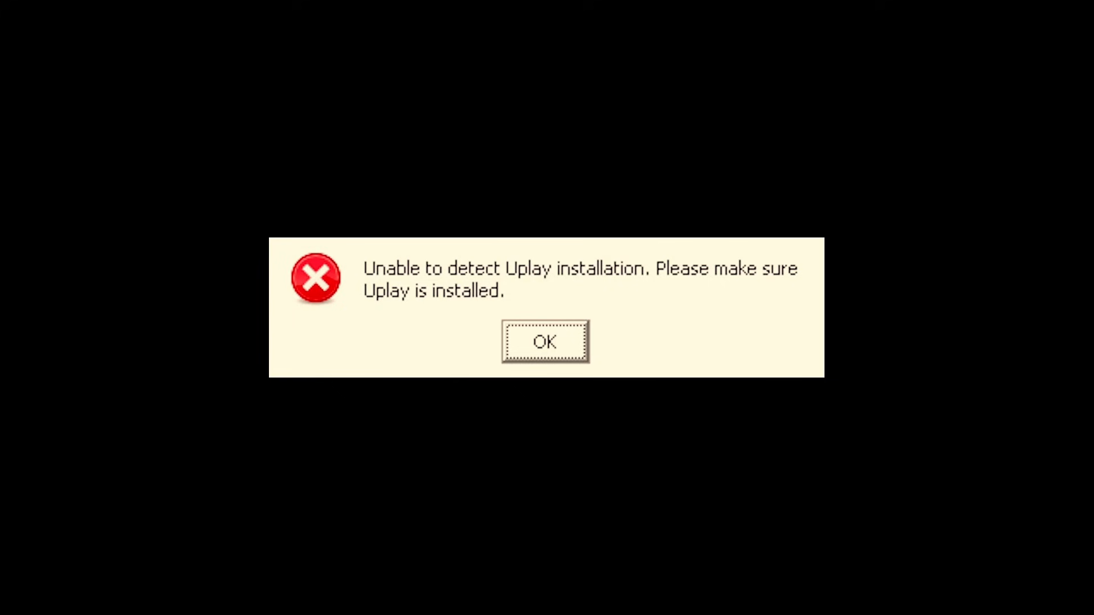
left_click(545, 342)
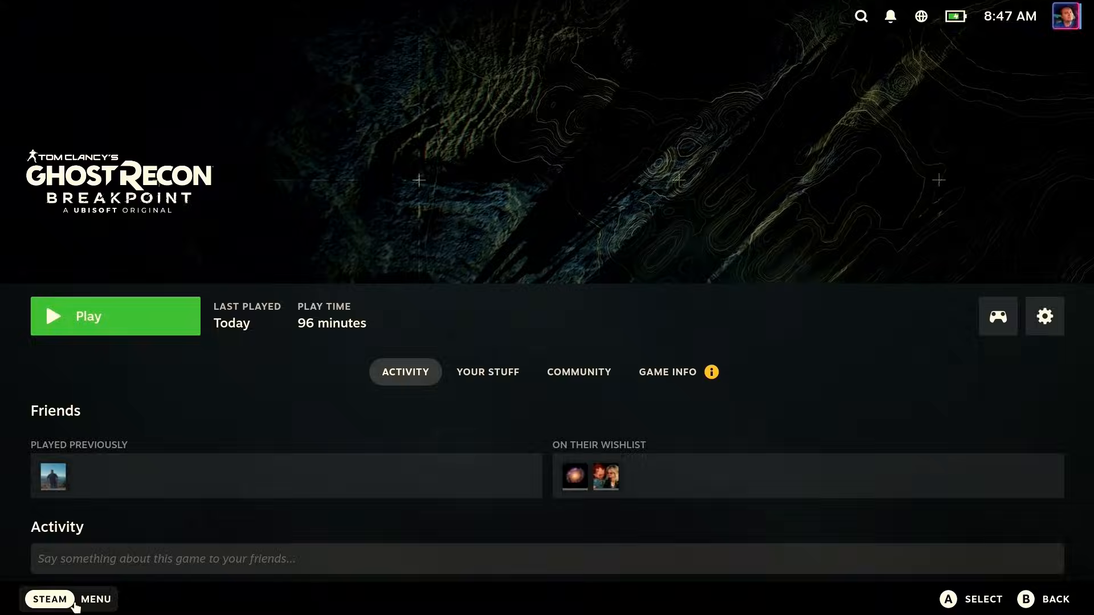
Step: Switch from Gaming Mode to the KDE Plasma desktop and start the Discover software center
left_click(50, 599)
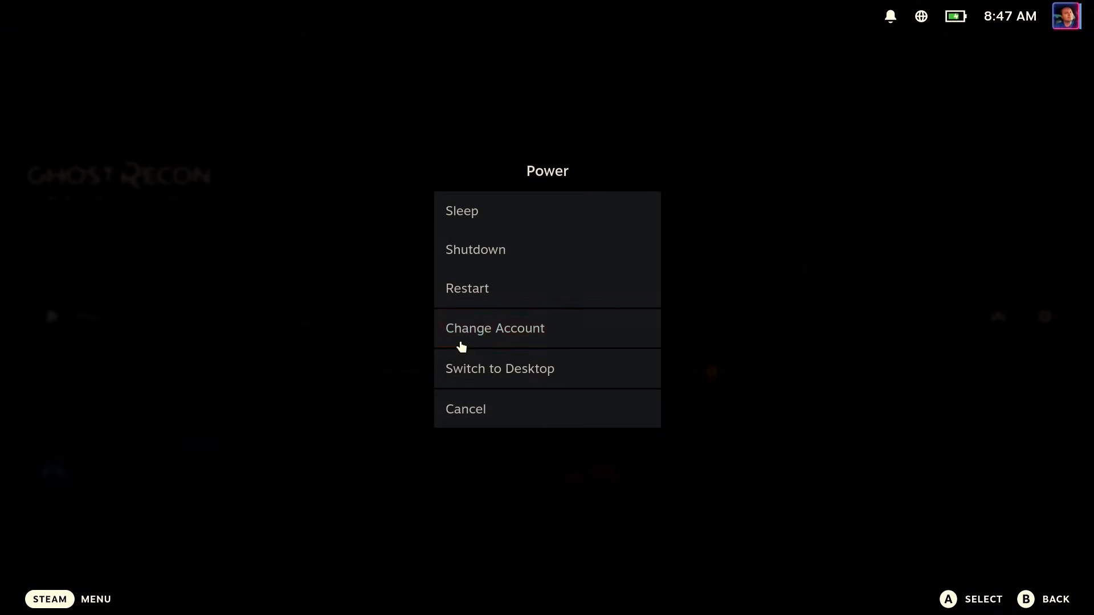
left_click(500, 368)
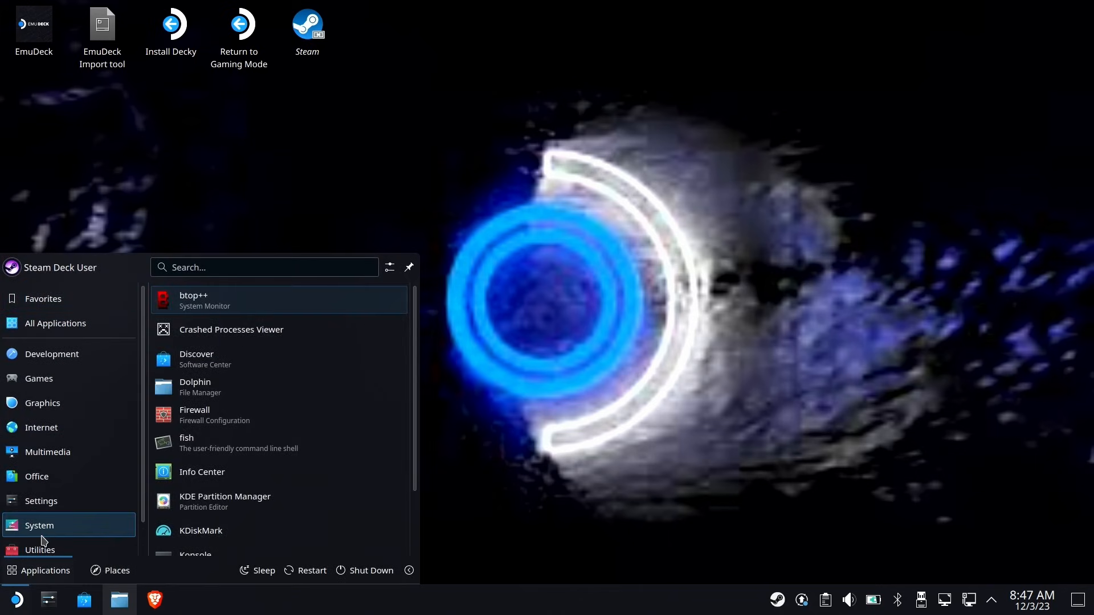
left_click(40, 550)
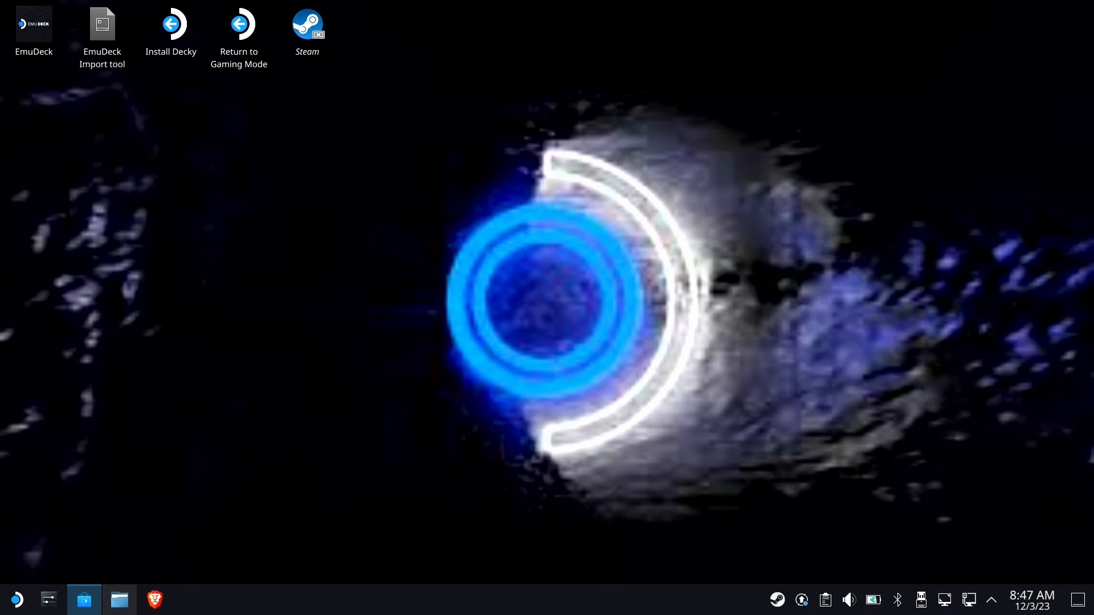
Step: Search Discover for 'proton', confirm Protontricks is installed, and close Discover
left_click(84, 599)
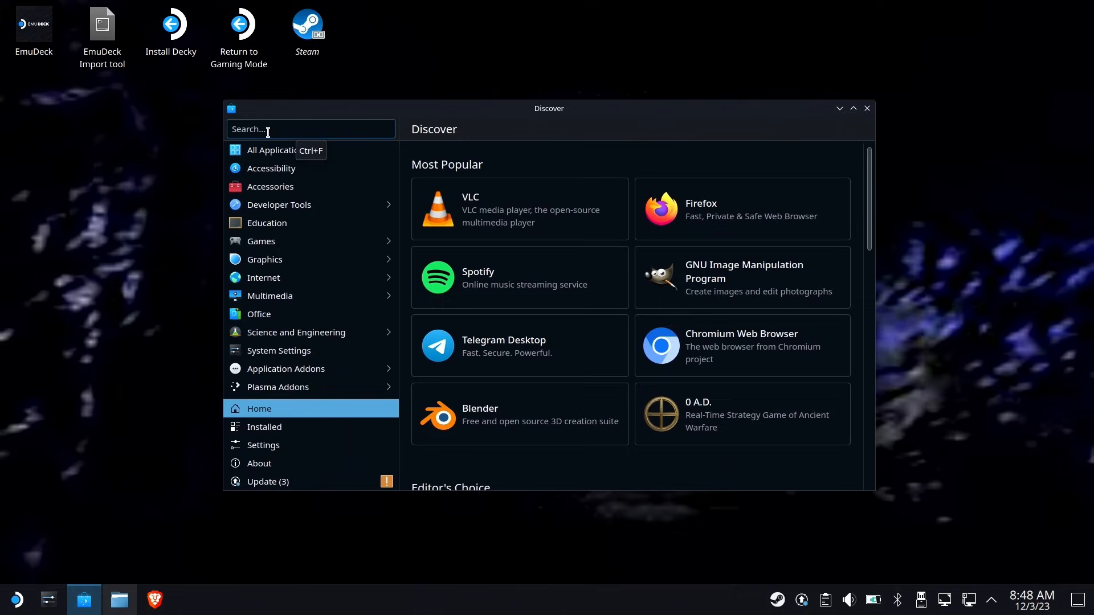
type("p")
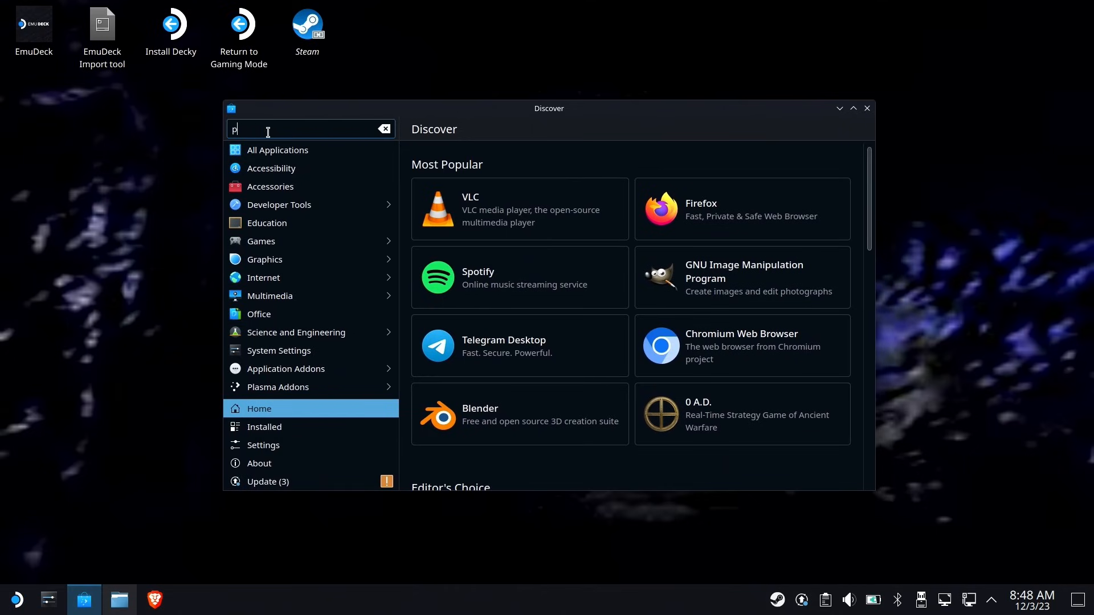
type("roton")
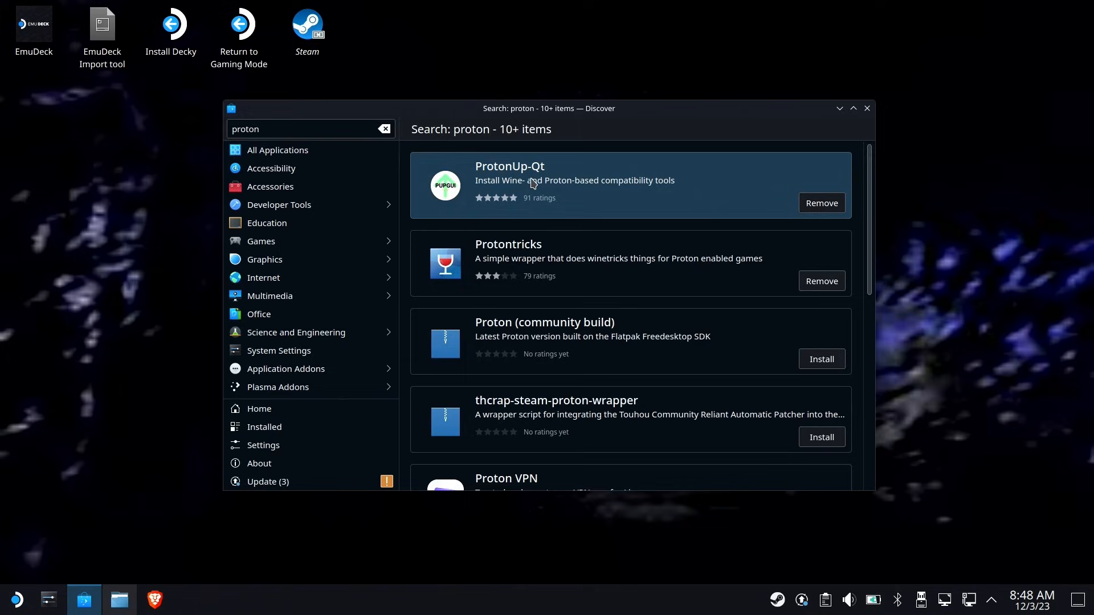
mouse_move(935, 124)
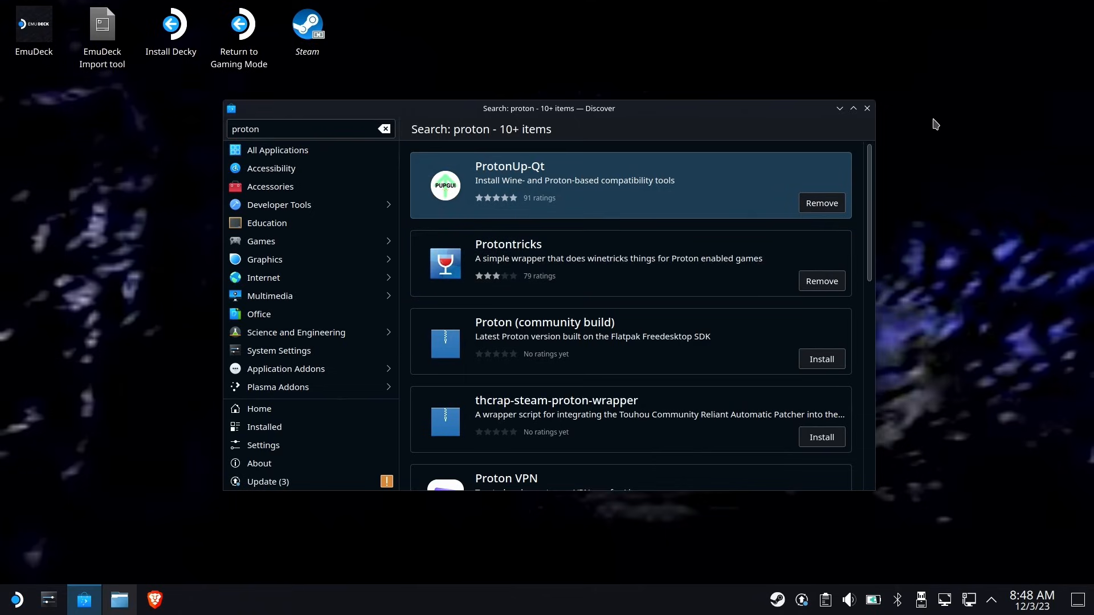
left_click(840, 108)
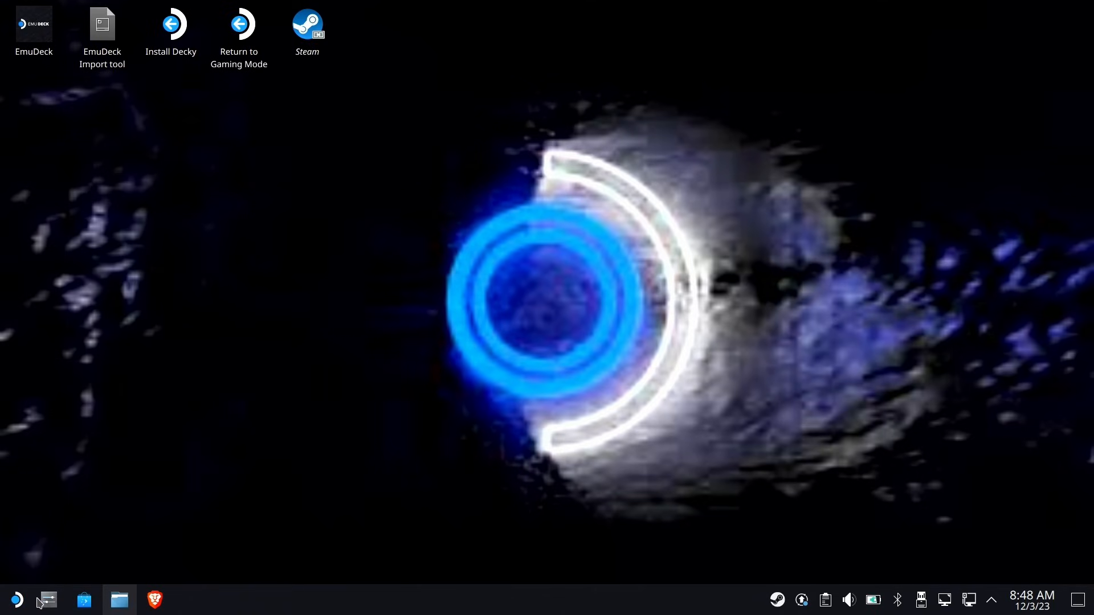
Step: Launch Protontricks from Utilities and select Ghost Recon Breakpoint: 2231380 as the target prefix
left_click(15, 599)
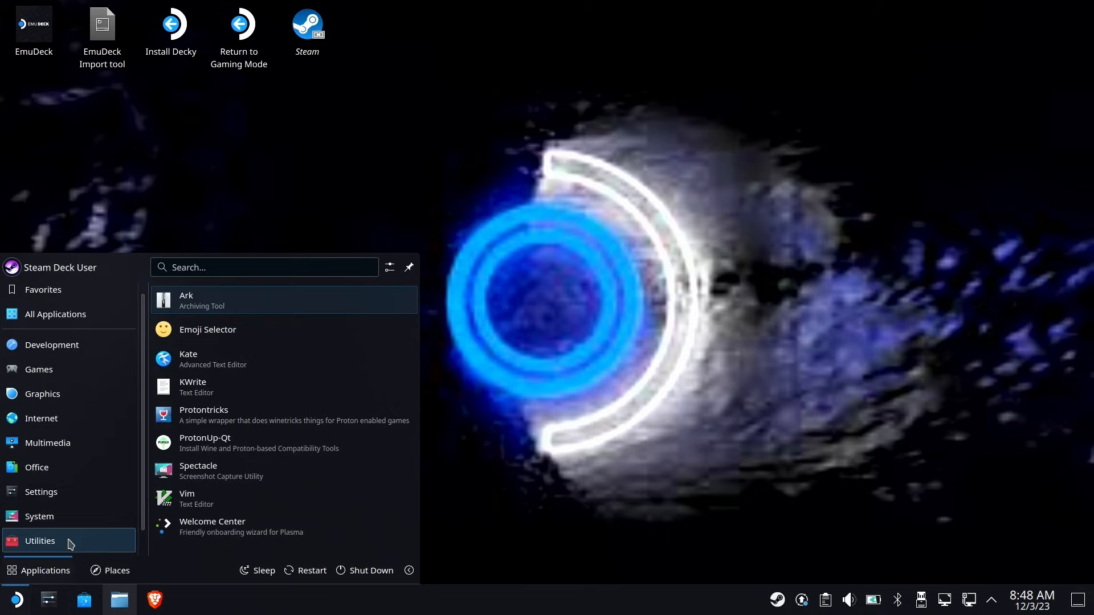
left_click(203, 414)
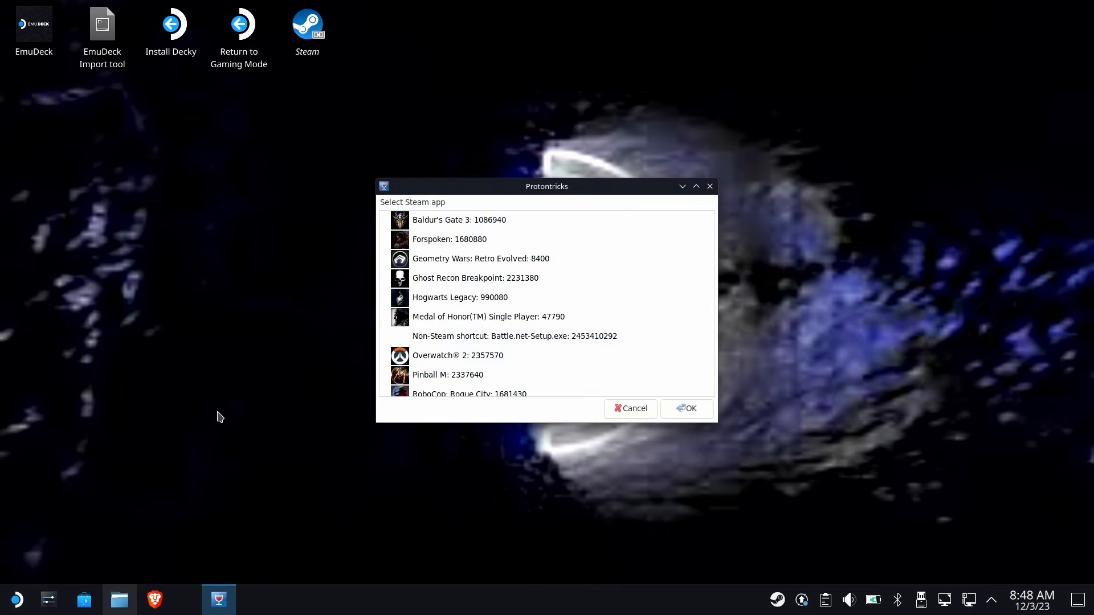
left_click(475, 277)
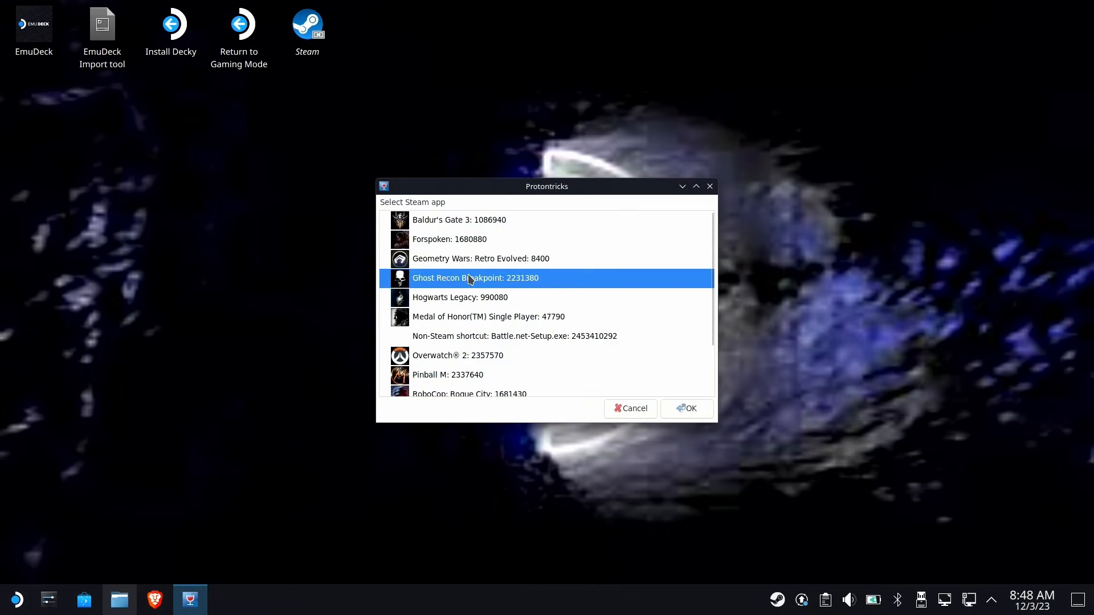
left_click(687, 408)
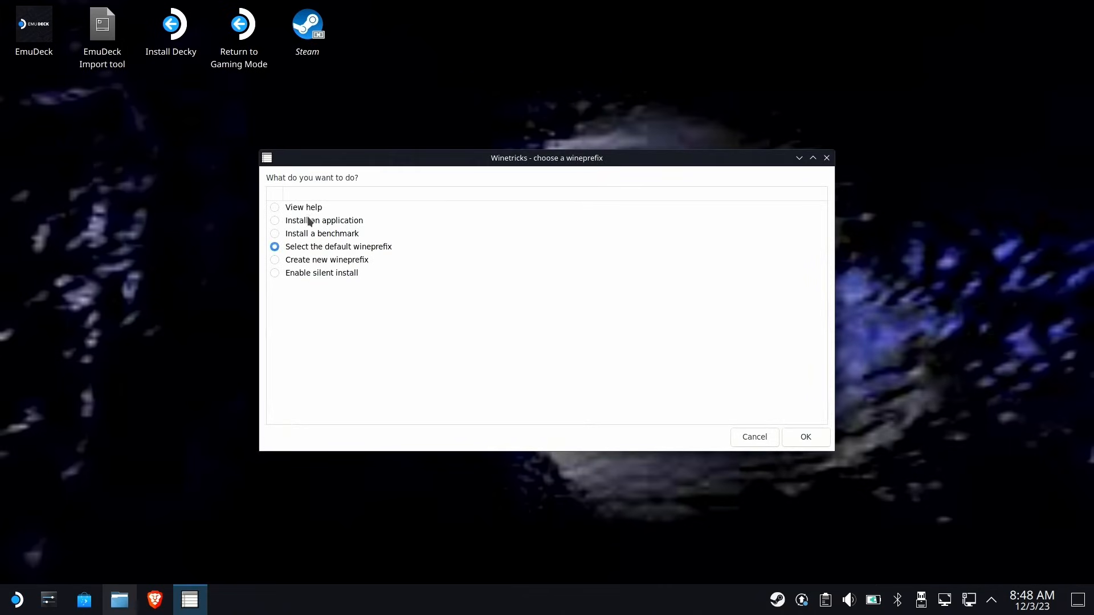
Step: Choose 'Install an application' and confirm installing the ubisoftconnect package into the prefix
left_click(324, 220)
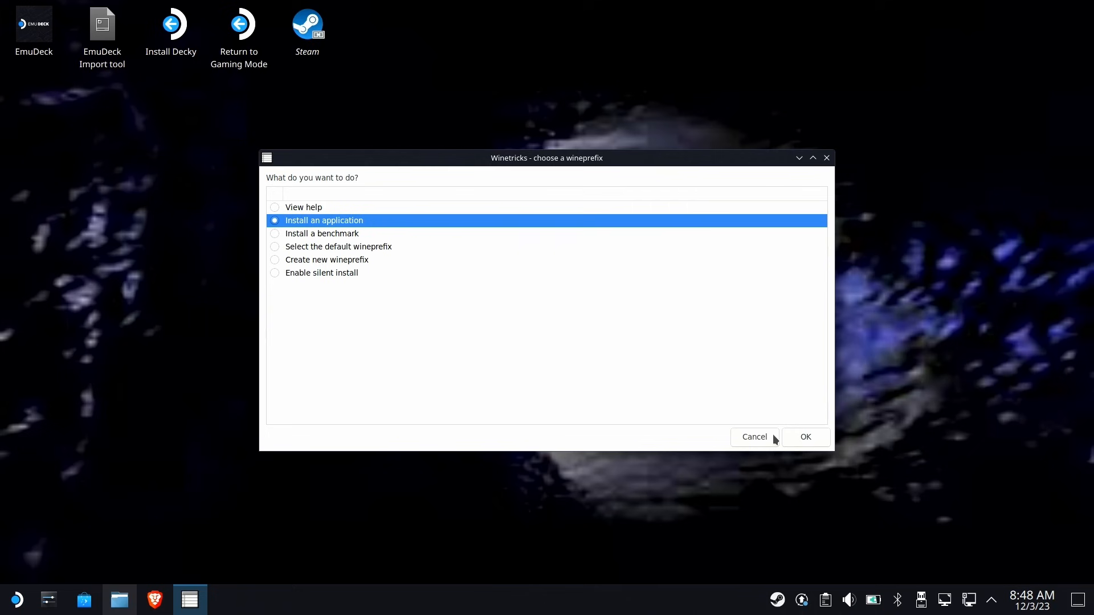
left_click(805, 437)
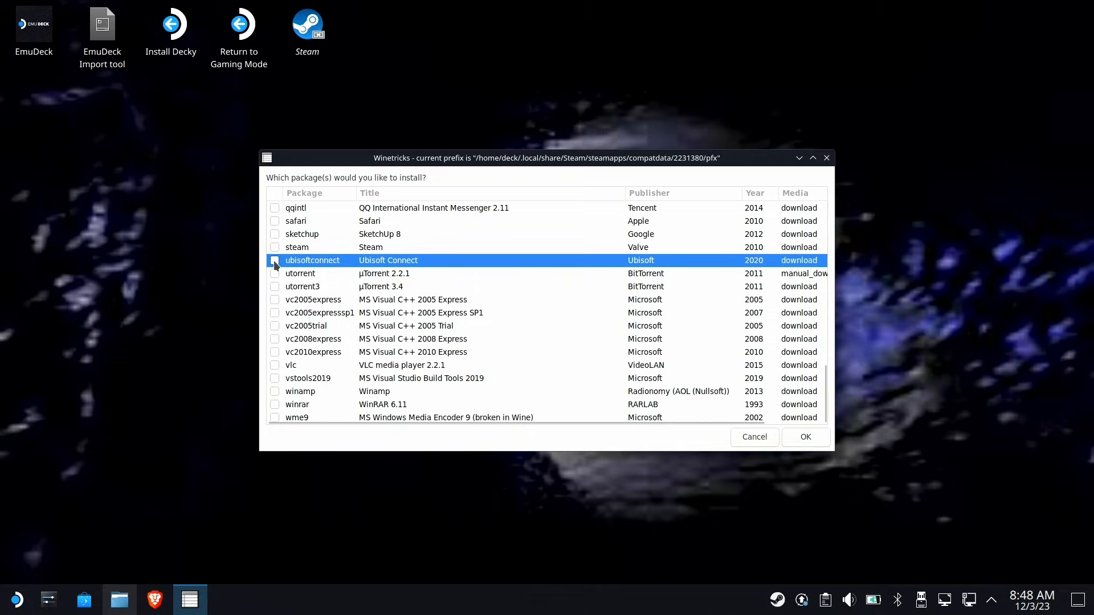
left_click(805, 437)
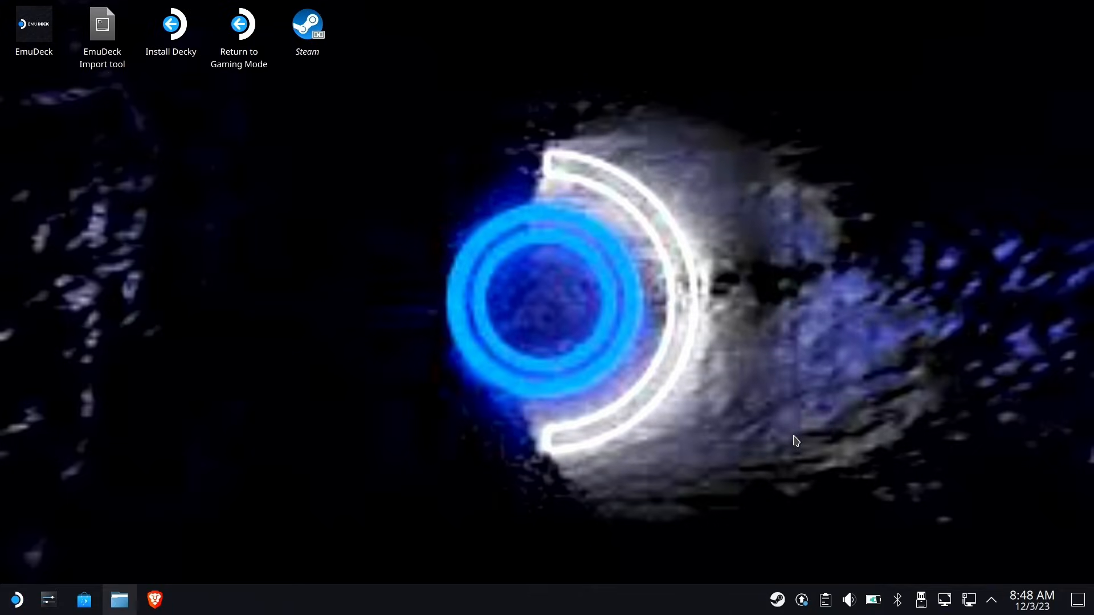
mouse_move(566, 348)
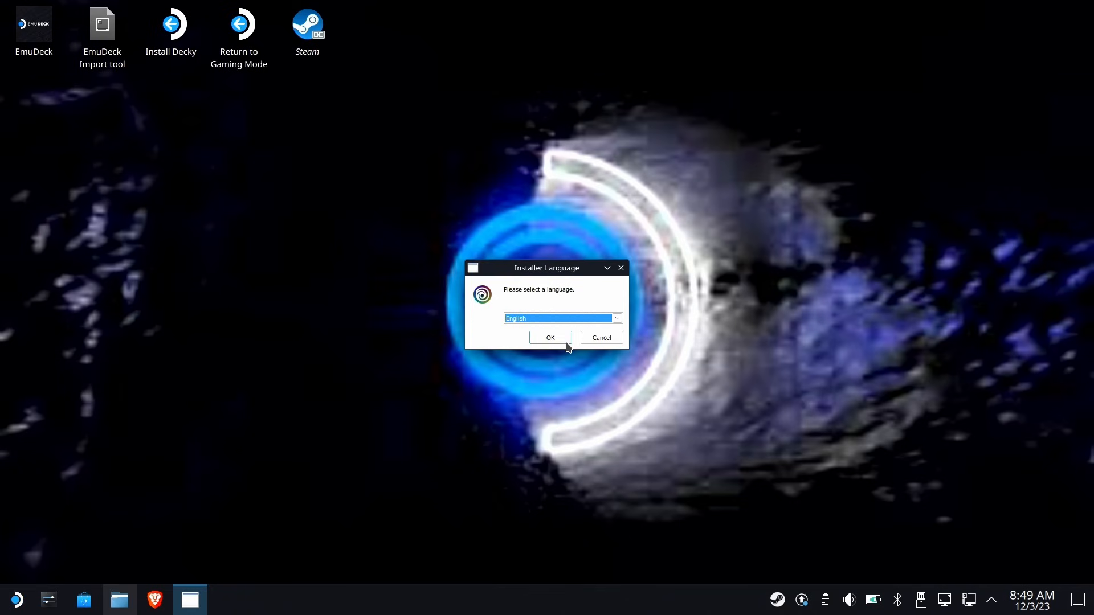
Step: Install Ubisoft Connect in English to its default folder and finish the setup
left_click(550, 338)
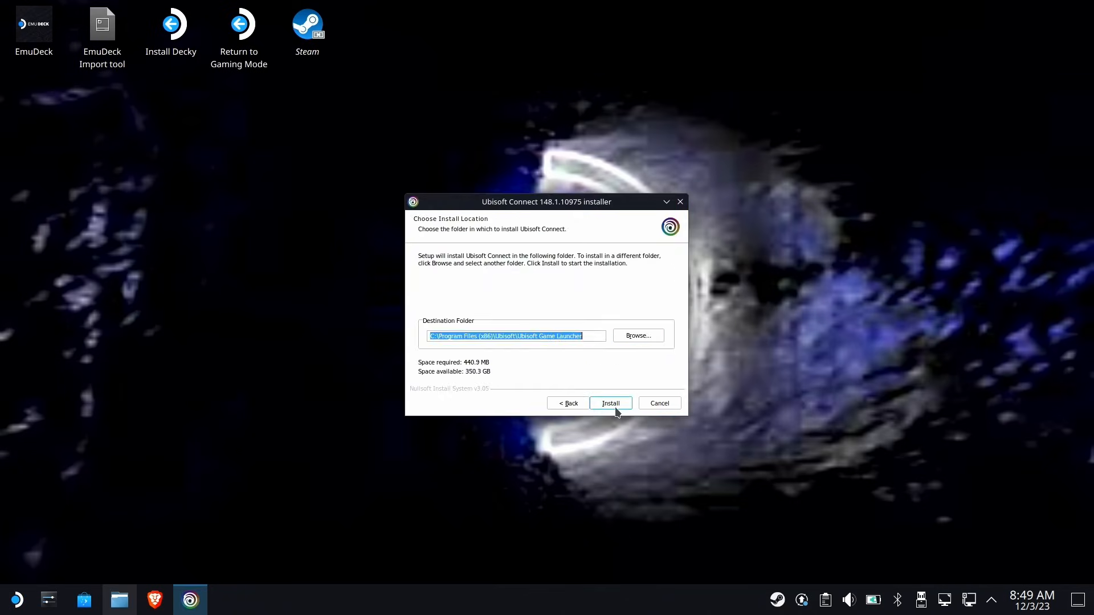
left_click(610, 403)
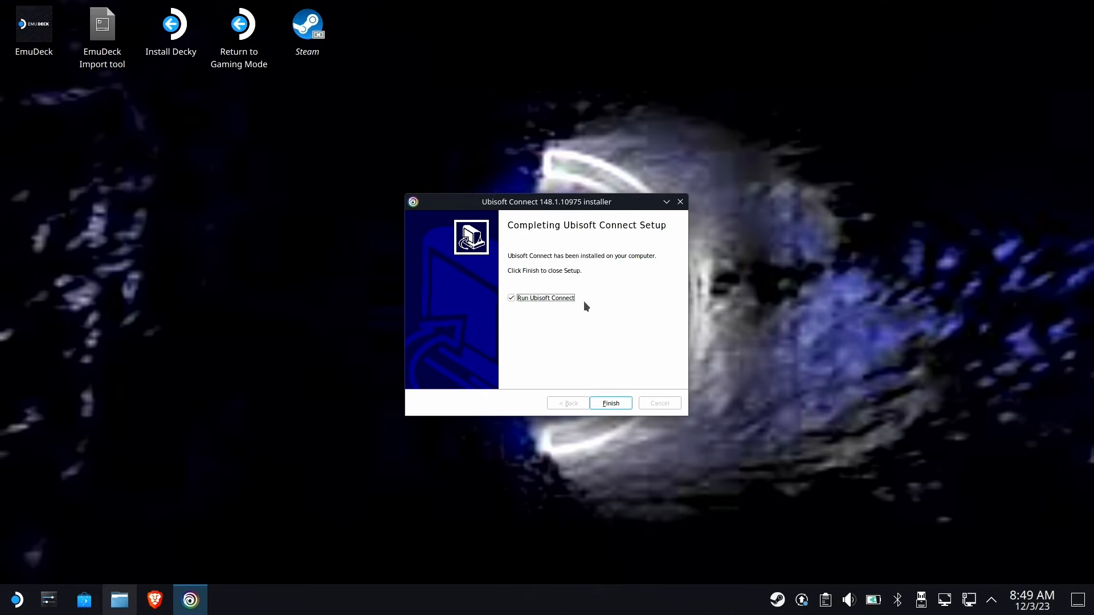
left_click(512, 297)
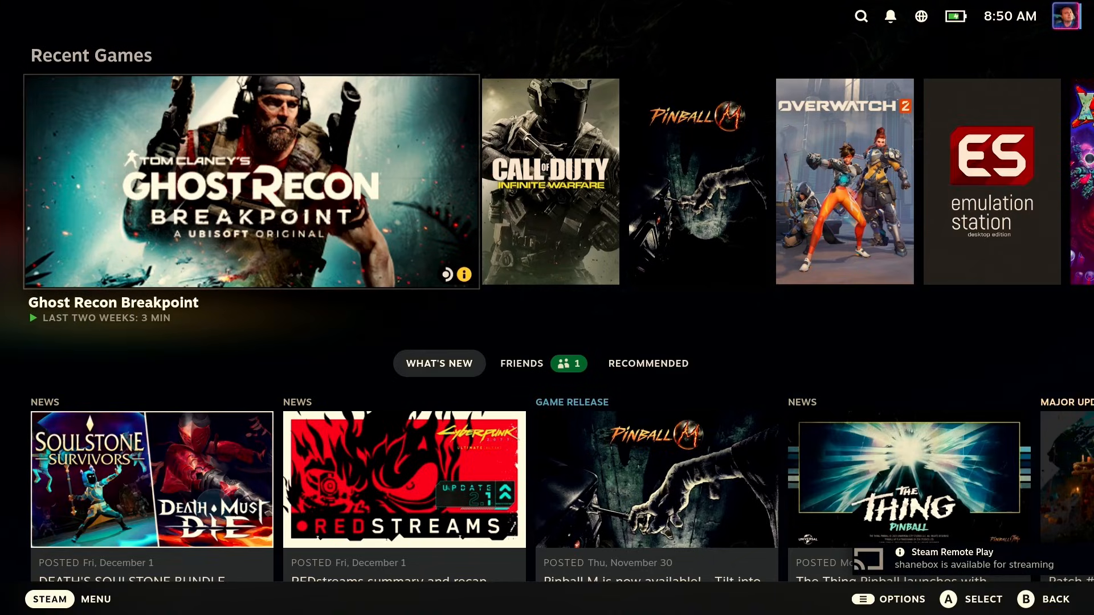
Step: Relaunch Ghost Recon Breakpoint from Recent Games, choosing the Vulkan version
left_click(251, 182)
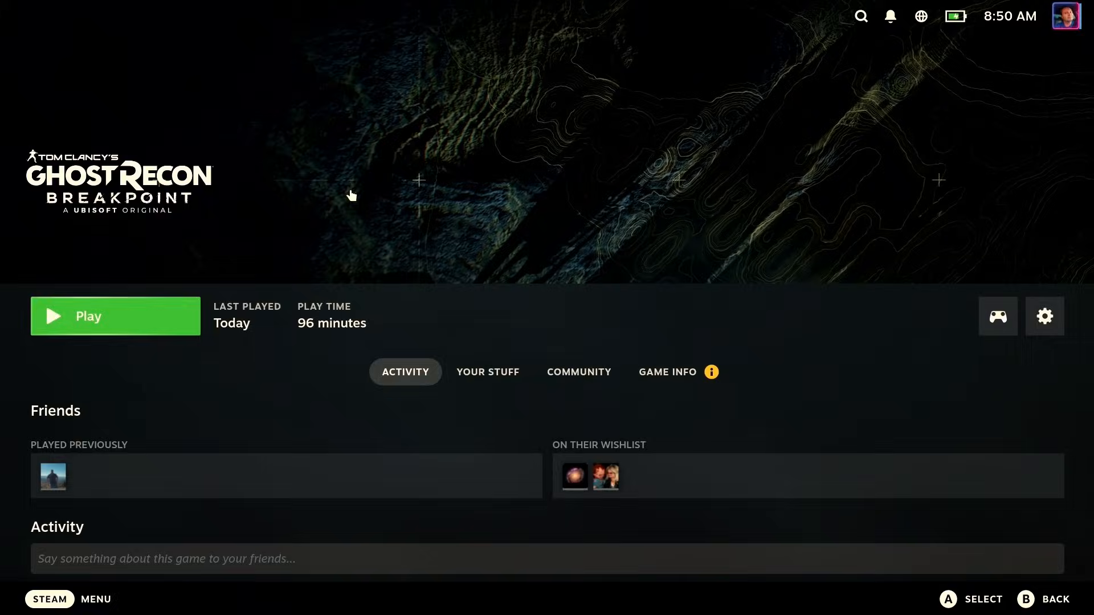
left_click(88, 317)
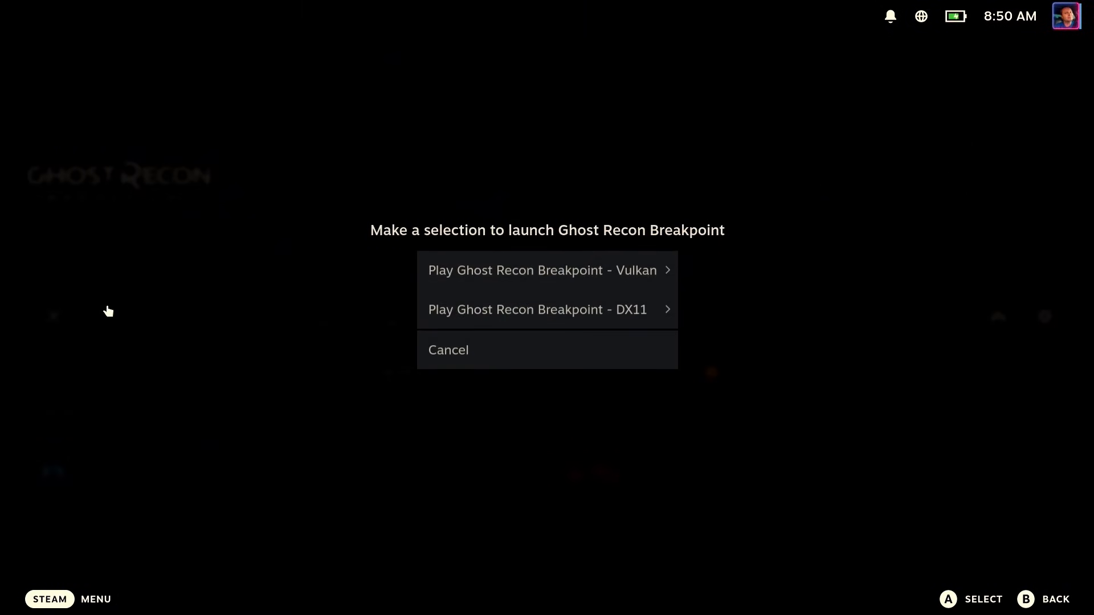
left_click(541, 270)
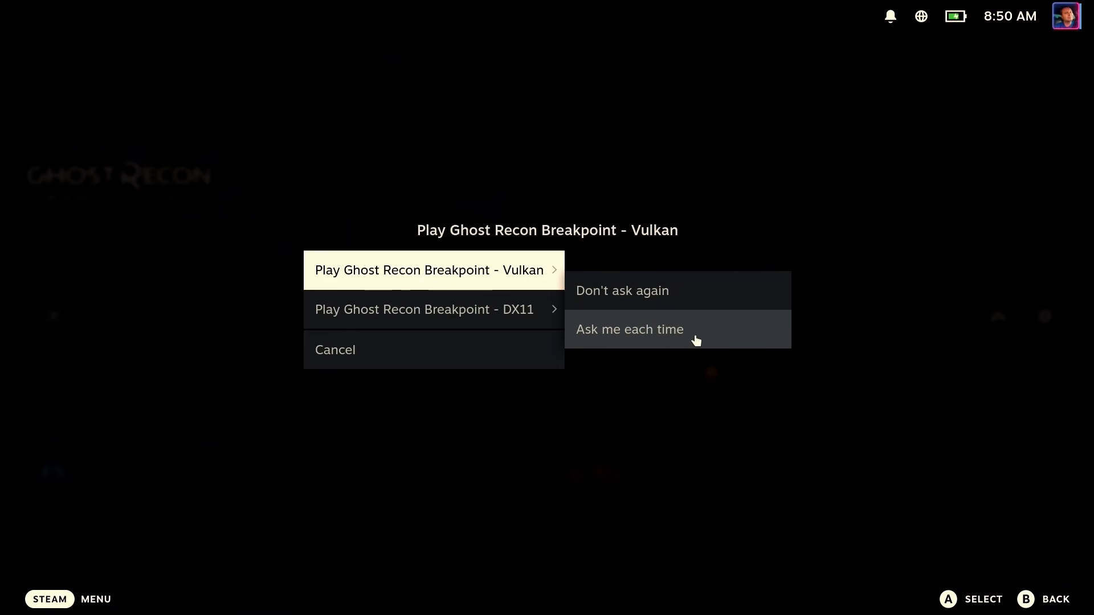